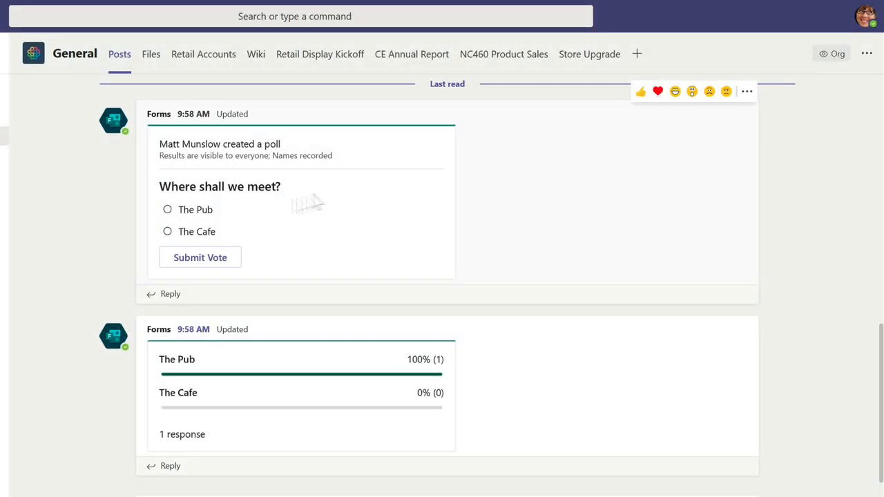
- Show the Retail team's General channel and its Posts feed
{"action": "left_click", "coordinate": [167, 231]}
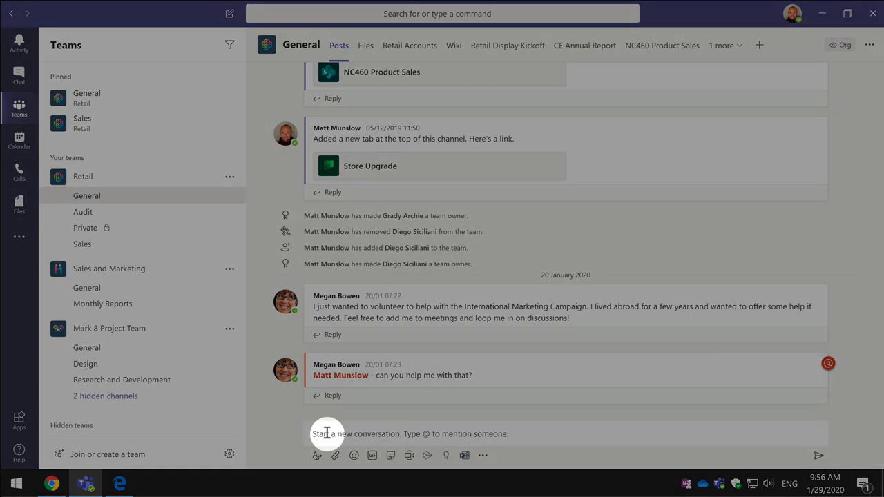
- Begin a new General channel post and search the messaging extensions for 'forms'
{"action": "left_click", "coordinate": [328, 434]}
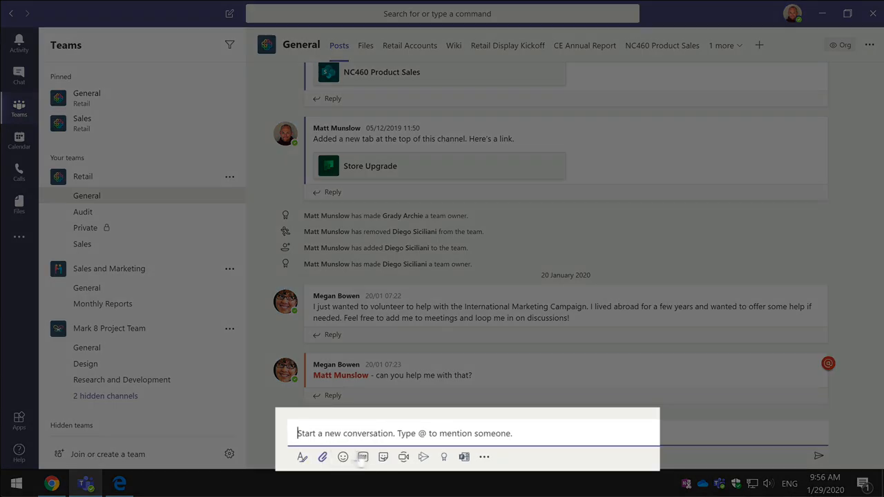
{"action": "mouse_move", "coordinate": [464, 456]}
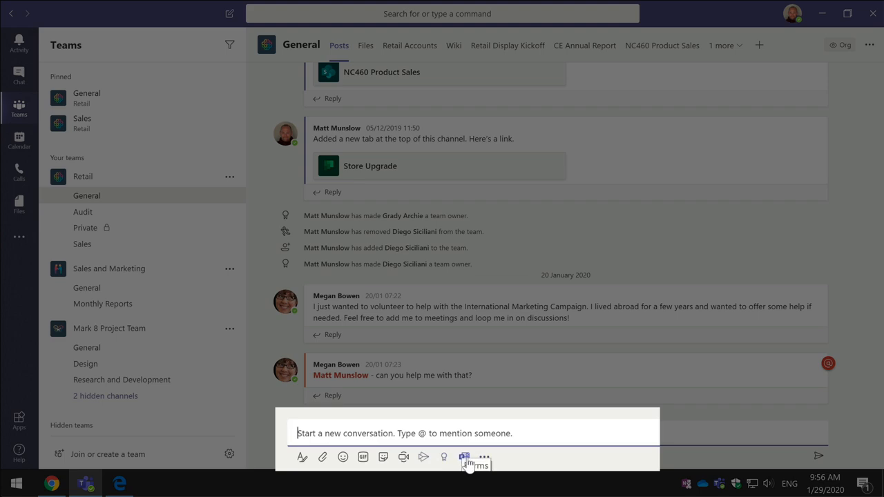
{"action": "mouse_move", "coordinate": [464, 456]}
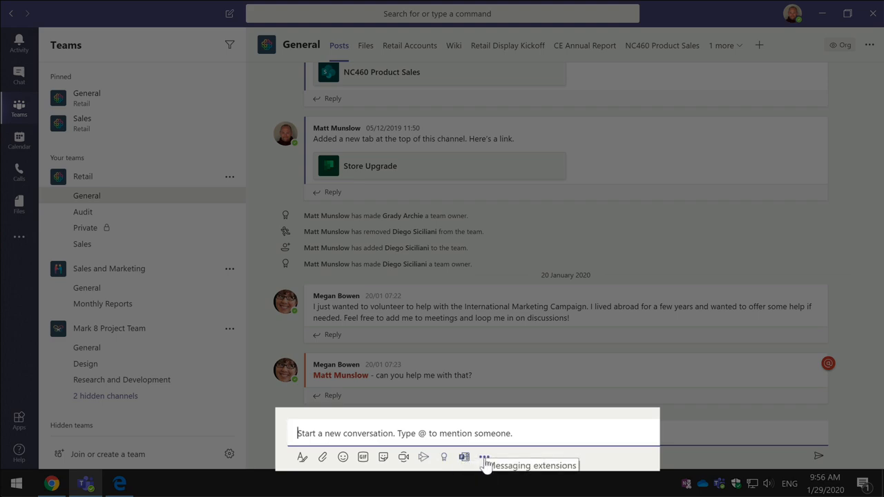
{"action": "left_click", "coordinate": [483, 456]}
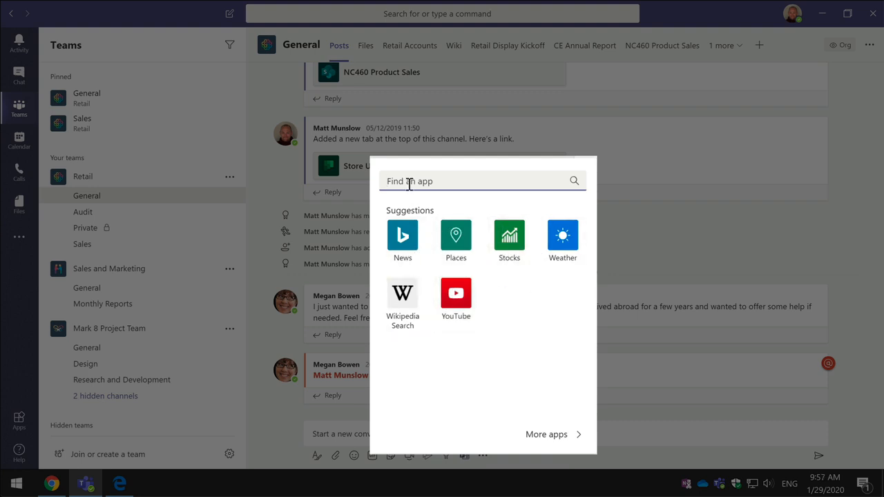
{"action": "type", "text": "forms"}
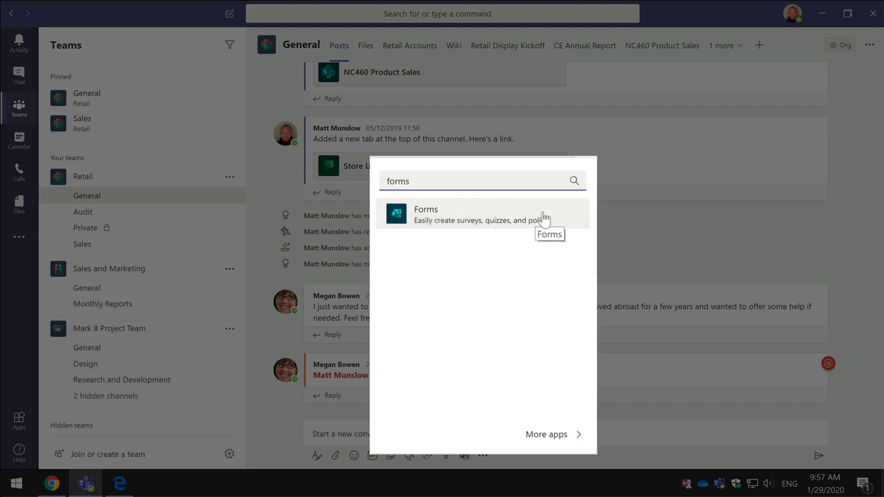
{"action": "mouse_move", "coordinate": [530, 221]}
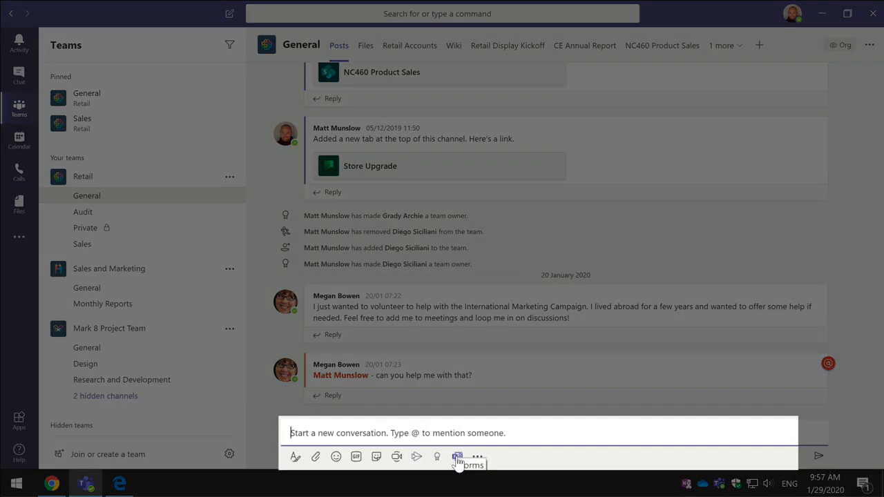
- Create a Forms poll 'Where shall we meet' with The Pub and The Cafe, multiple answers off
{"action": "left_click", "coordinate": [457, 456]}
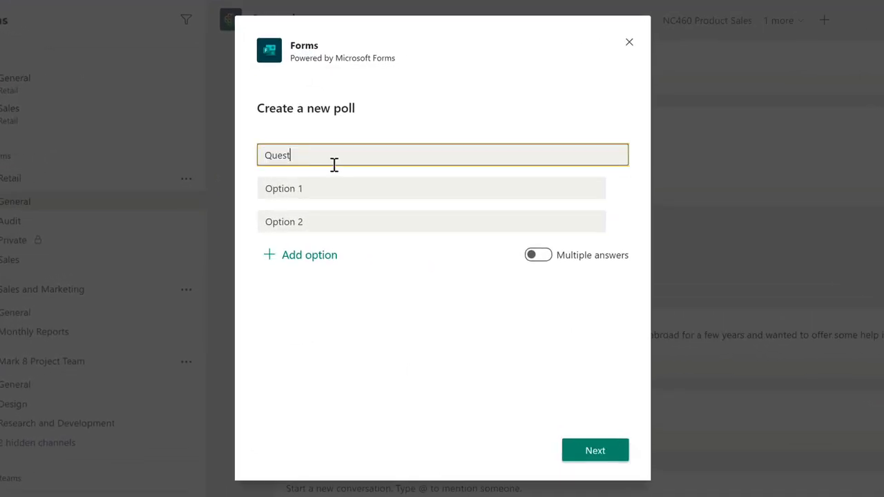
{"action": "type", "text": "Where shall we meet?"}
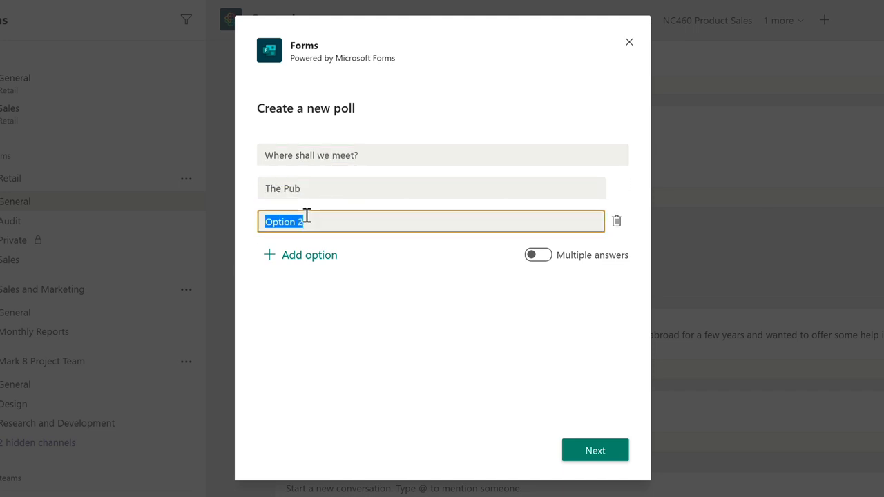
{"action": "type", "text": "The Cafe"}
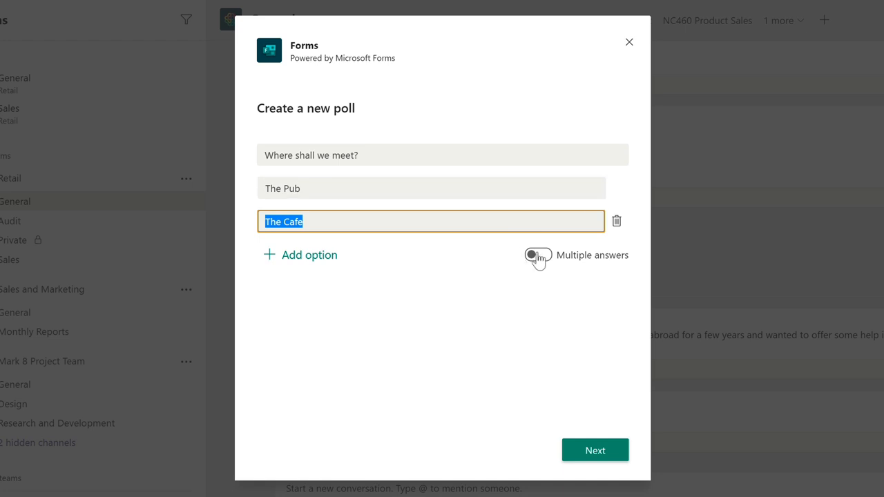
{"action": "left_click", "coordinate": [537, 255]}
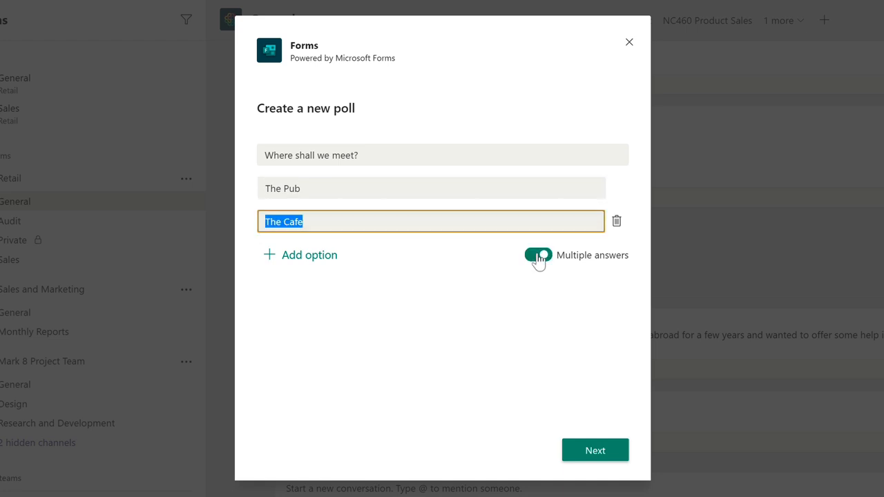
{"action": "left_click", "coordinate": [538, 255]}
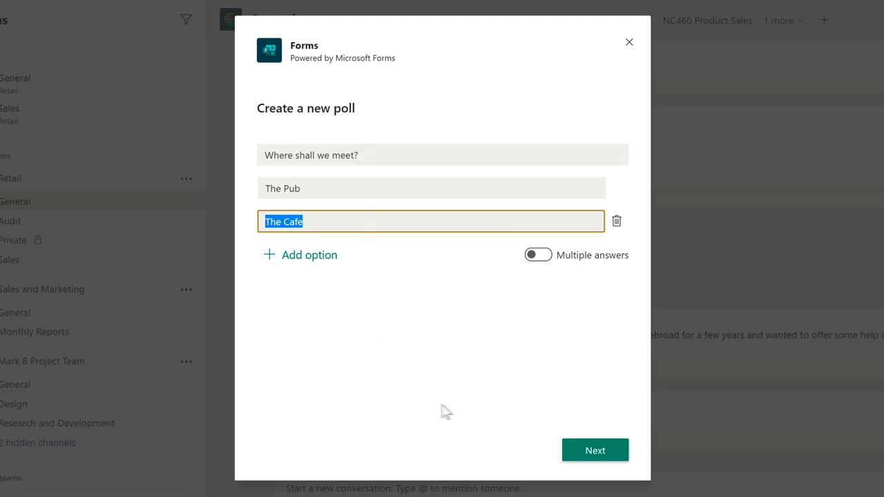
- Preview the poll card, return to edit, preview again and send it to the channel
{"action": "left_click", "coordinate": [595, 450]}
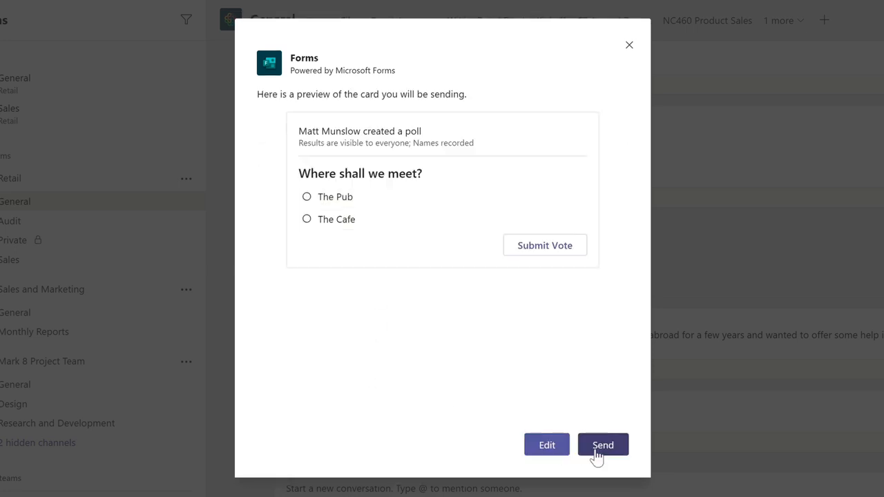
{"action": "mouse_move", "coordinate": [394, 336]}
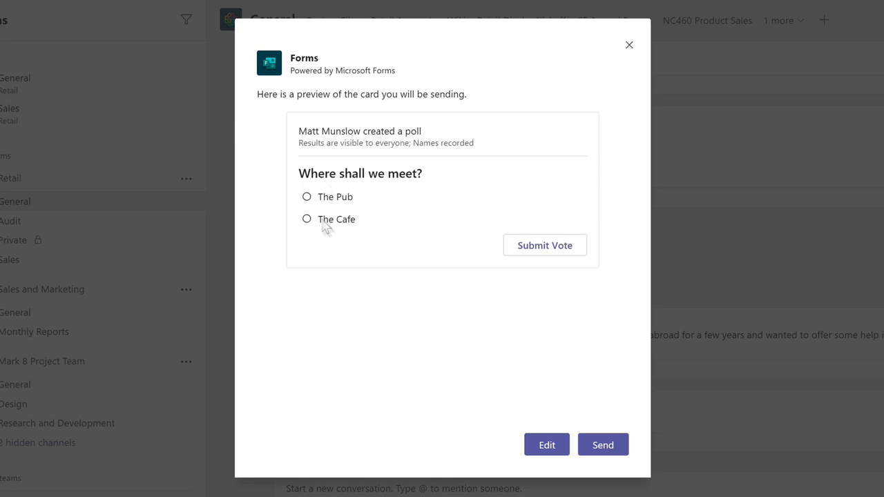
{"action": "mouse_move", "coordinate": [545, 245]}
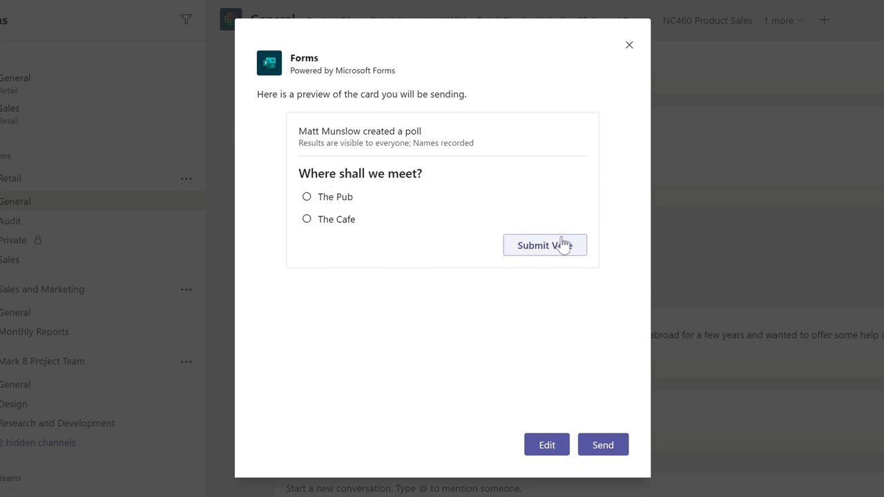
{"action": "mouse_move", "coordinate": [499, 403]}
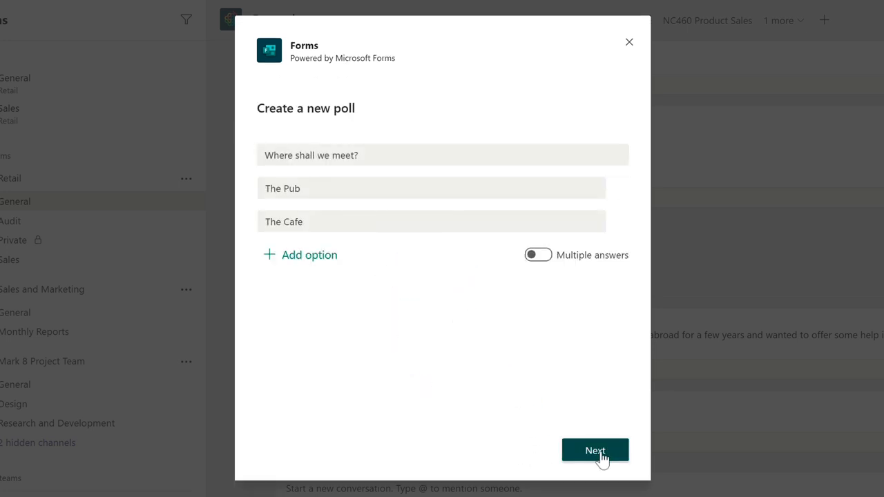
{"action": "left_click", "coordinate": [594, 451]}
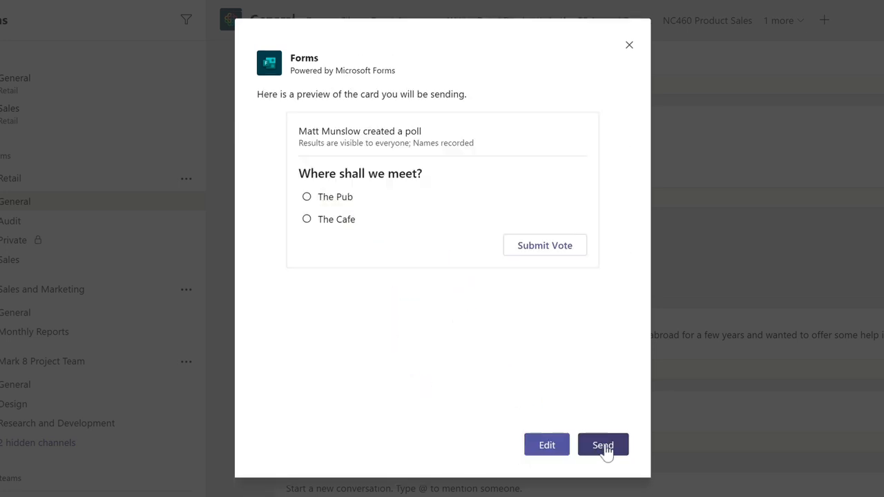
{"action": "left_click", "coordinate": [602, 445]}
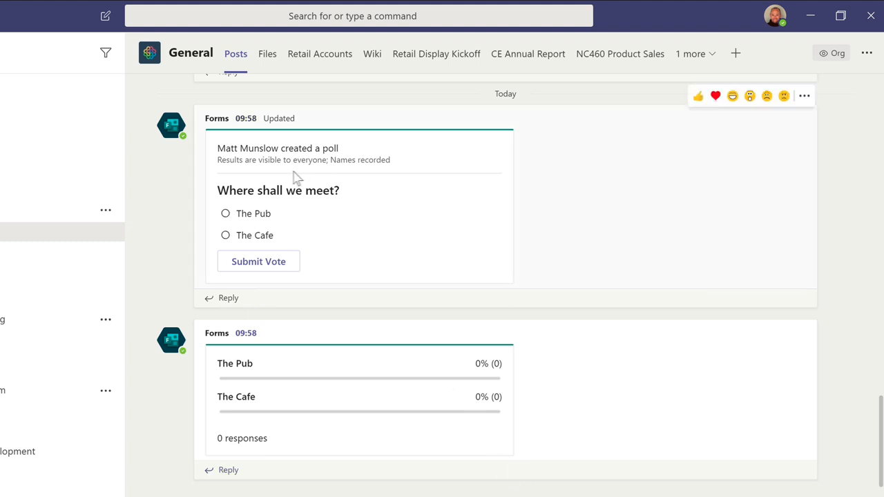
{"action": "mouse_move", "coordinate": [294, 194]}
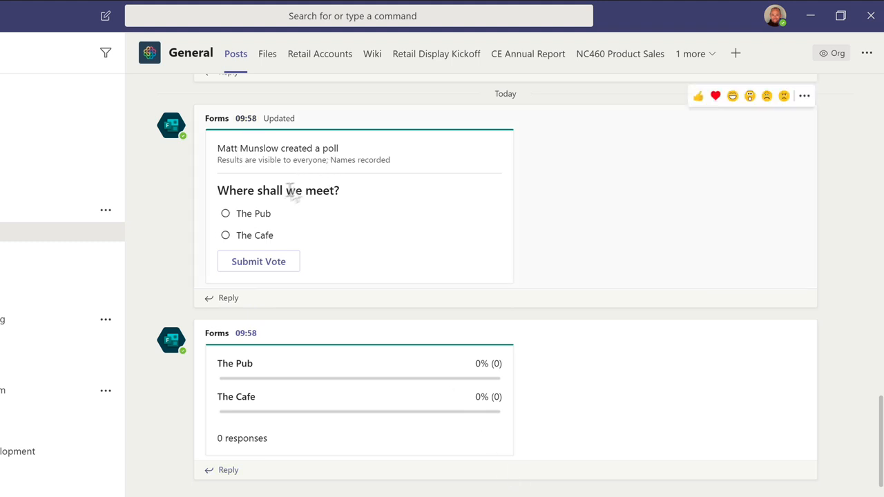
{"action": "mouse_move", "coordinate": [267, 233]}
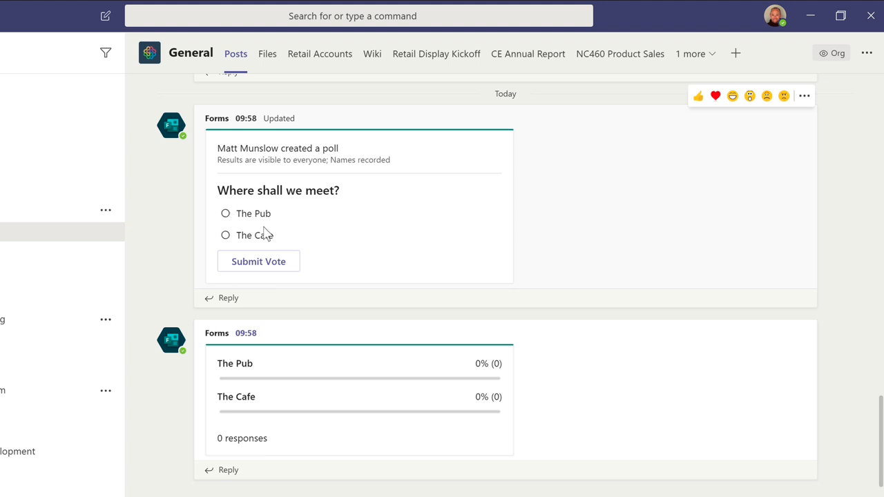
{"action": "mouse_move", "coordinate": [261, 233]}
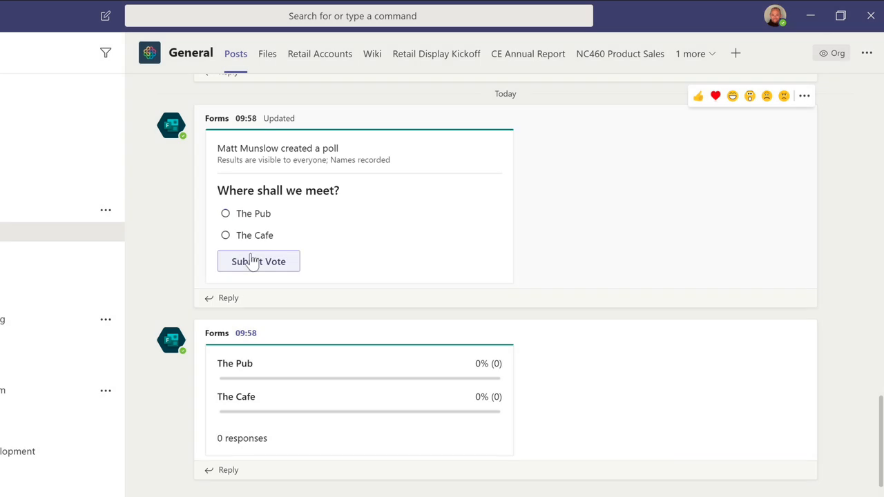
- Submit a vote for The Pub, giving it 100% with one response
{"action": "left_click", "coordinate": [259, 261]}
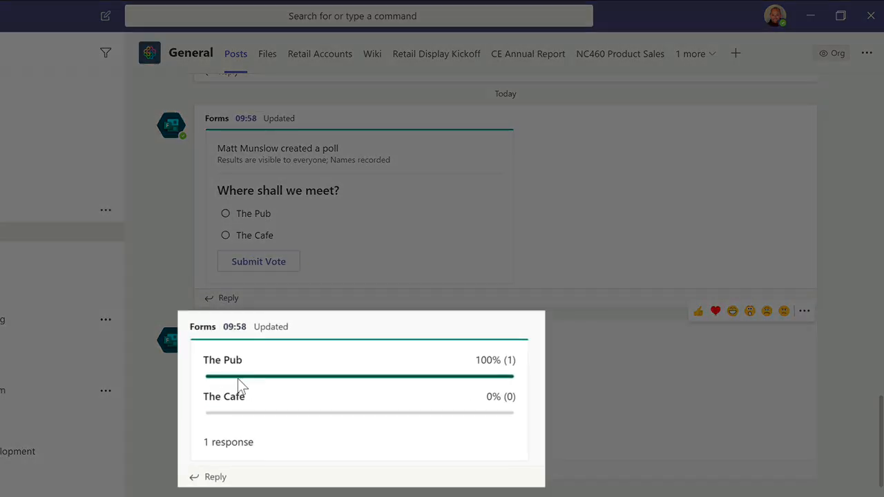
{"action": "mouse_move", "coordinate": [490, 387]}
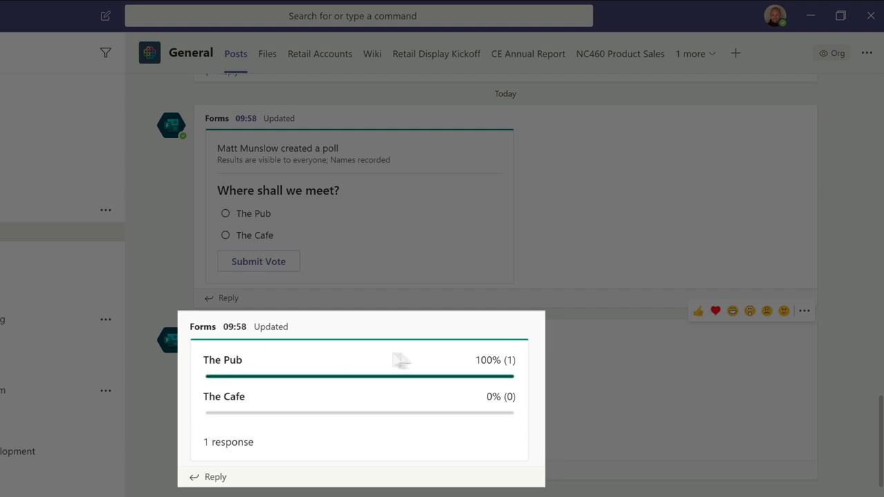
{"action": "mouse_move", "coordinate": [472, 366]}
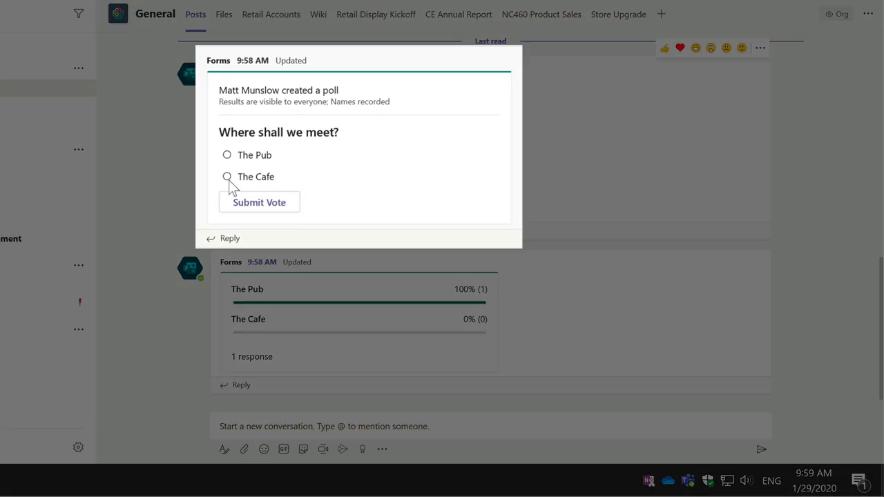
- Vote for The Cafe so results show two responses split 50/50
{"action": "left_click", "coordinate": [227, 176]}
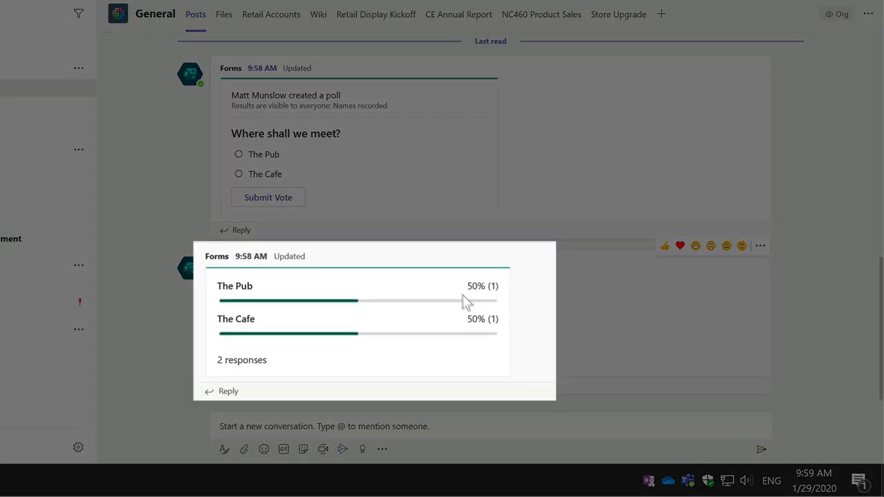
{"action": "mouse_move", "coordinate": [475, 329]}
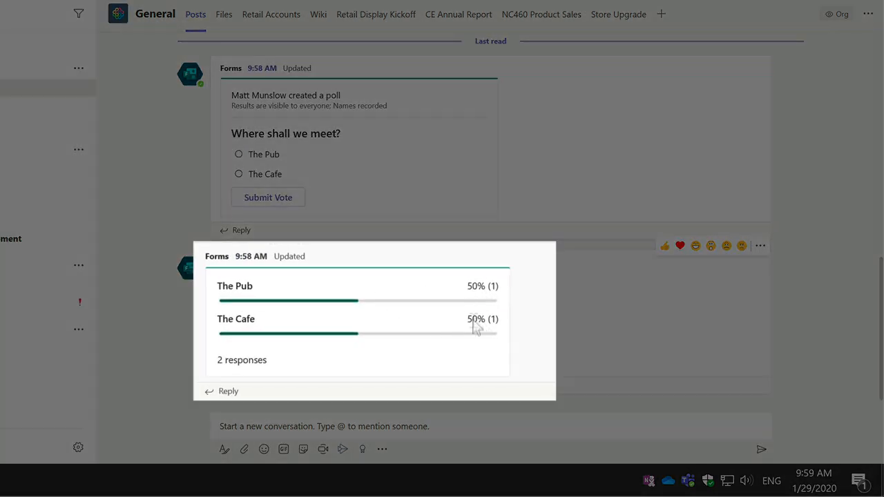